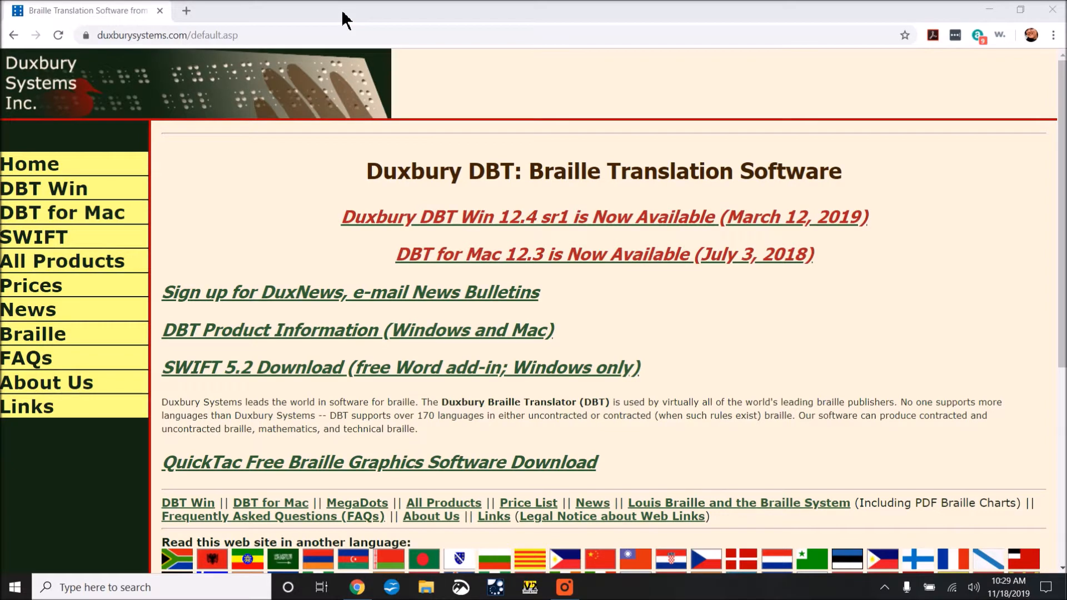
mouse_move(94, 106)
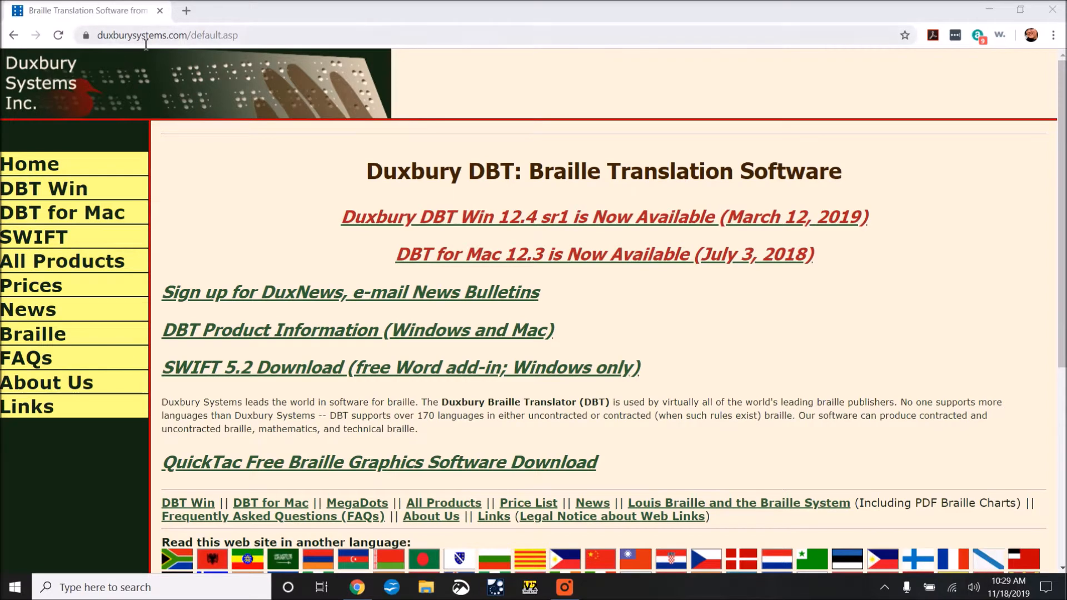
mouse_move(239, 145)
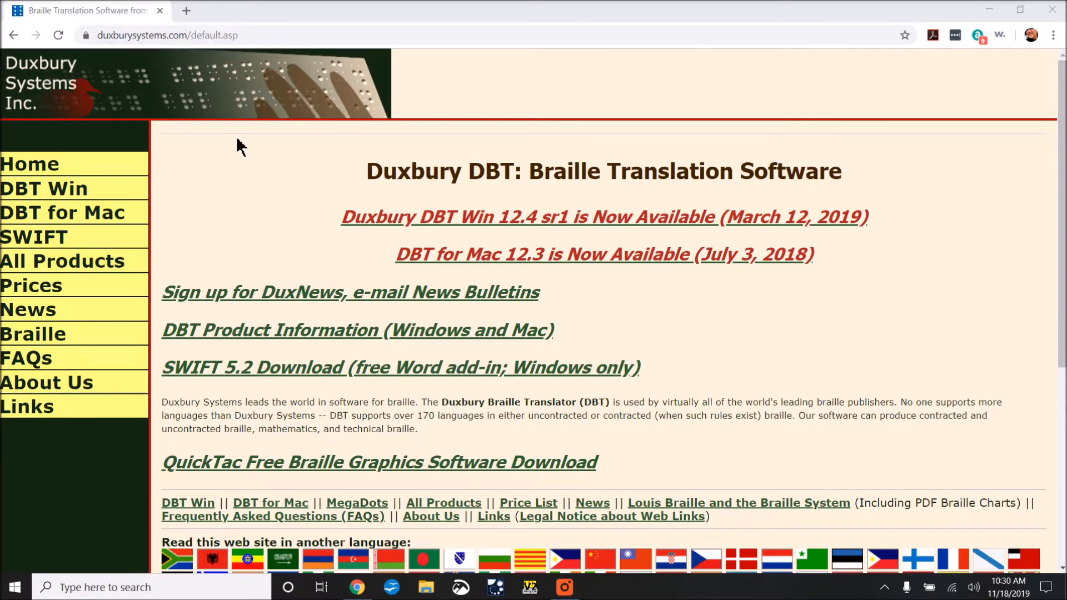
mouse_move(89, 300)
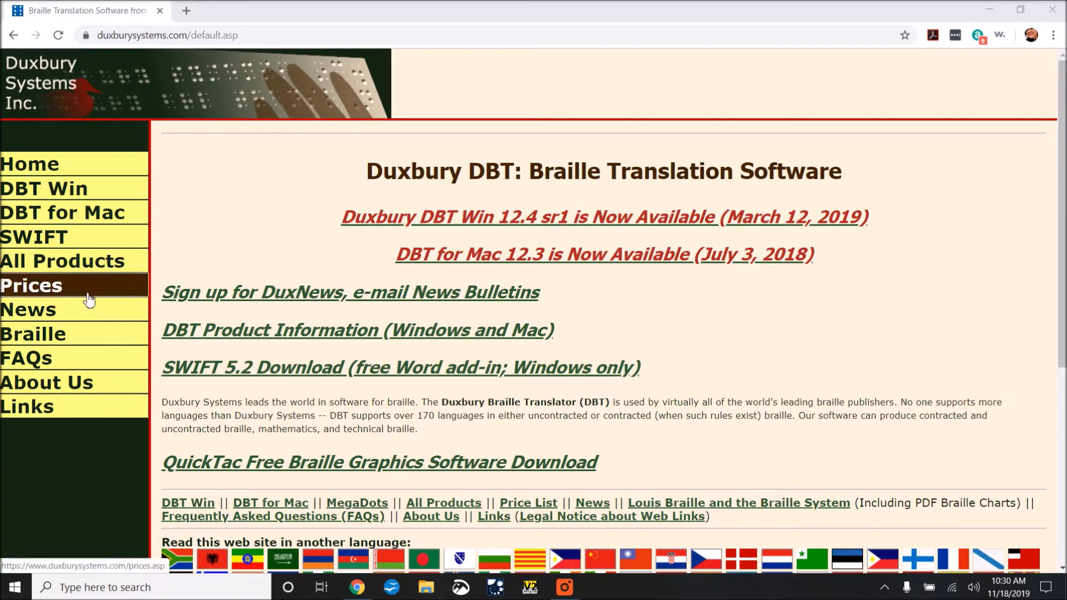
mouse_move(73, 261)
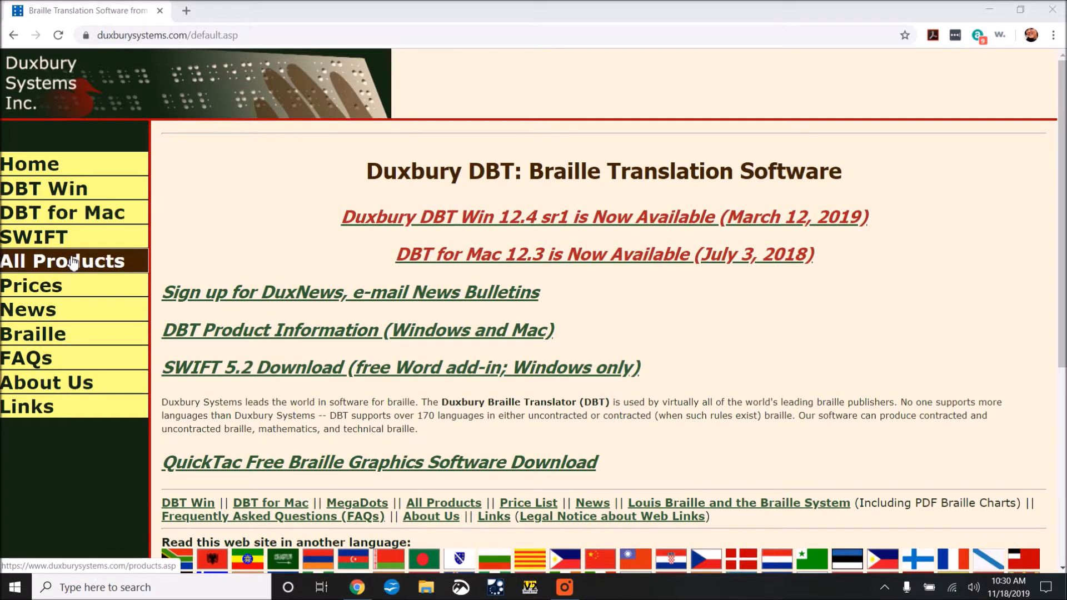
Show All Products and scroll down to the PerkyDuck Download (Windows or Mac) entry.
click(61, 261)
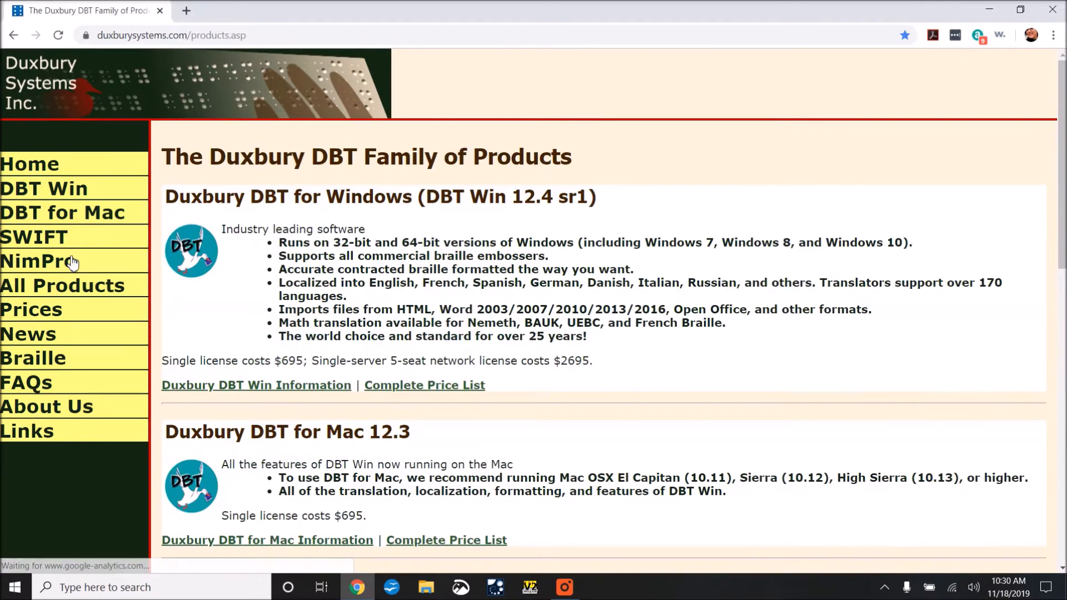
scroll(down, 3)
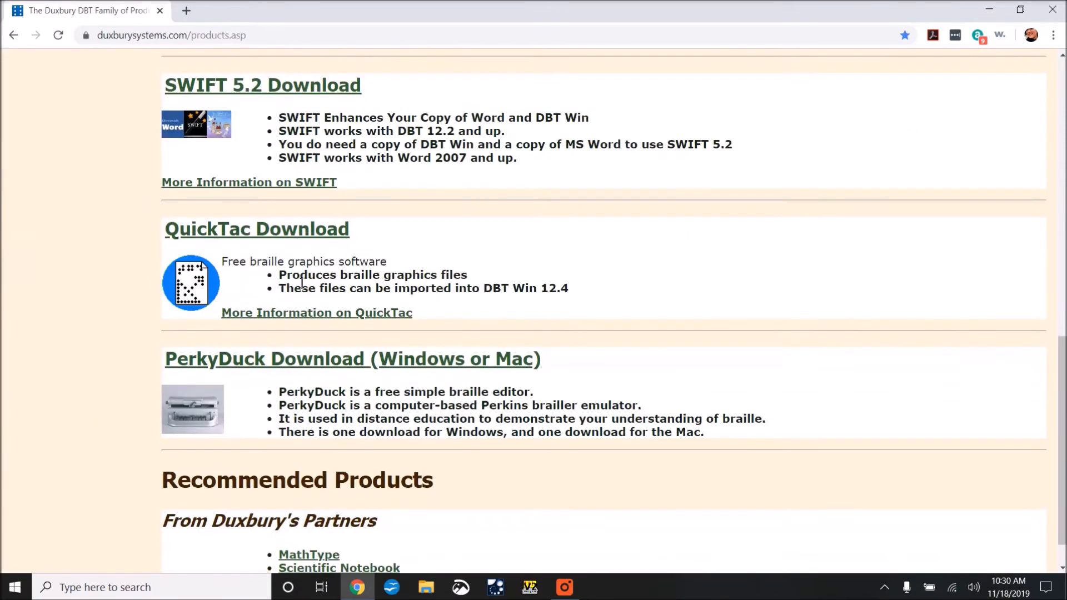
scroll(down, 3)
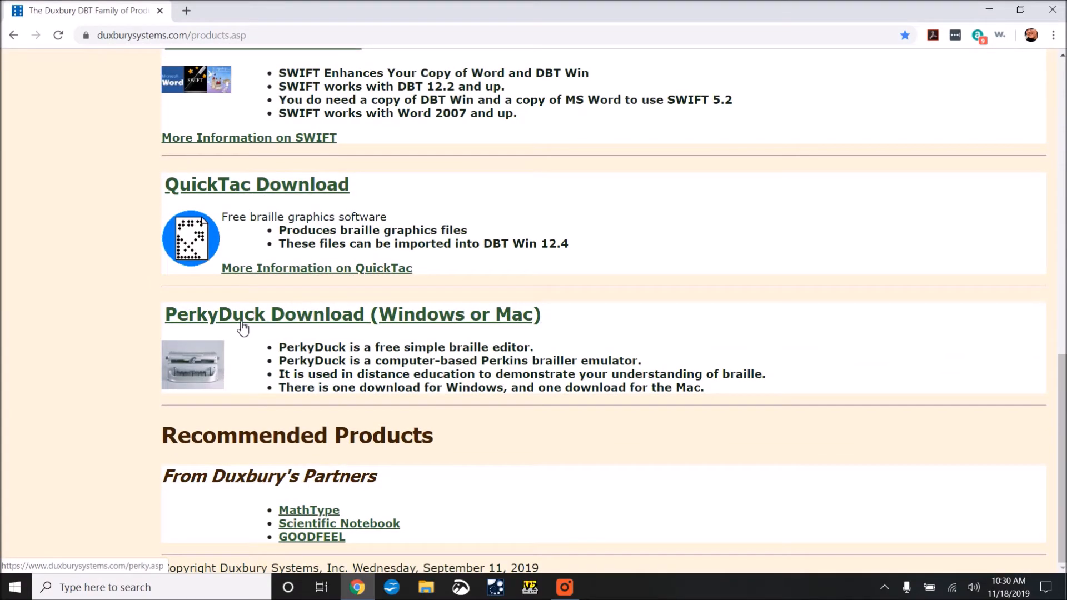
Download PerkyDuck for Windows and run the downloaded .msi installer.
click(267, 314)
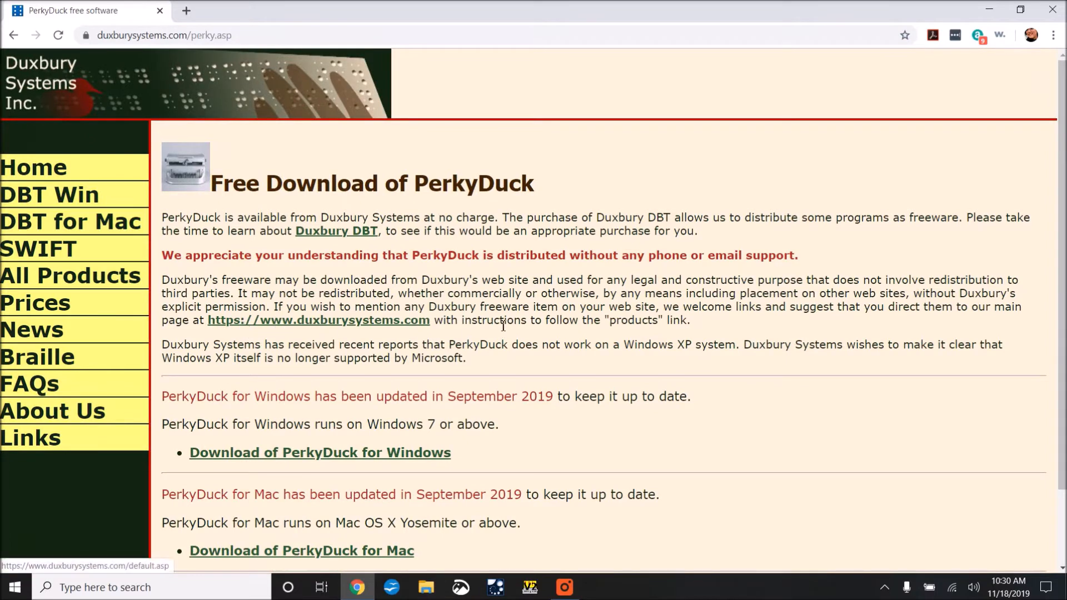
mouse_move(521, 338)
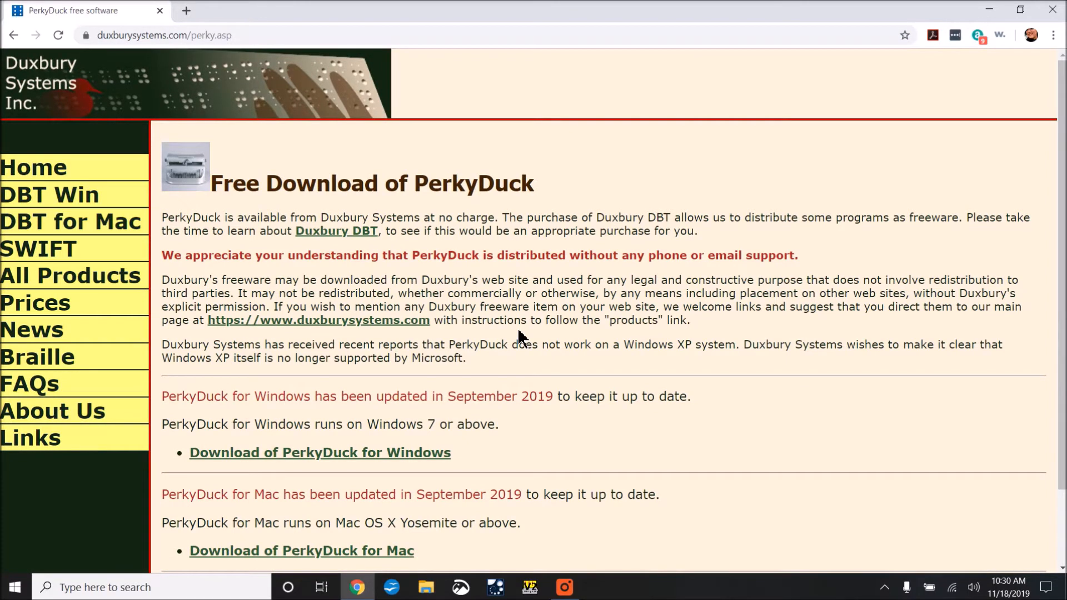
scroll(down, 3)
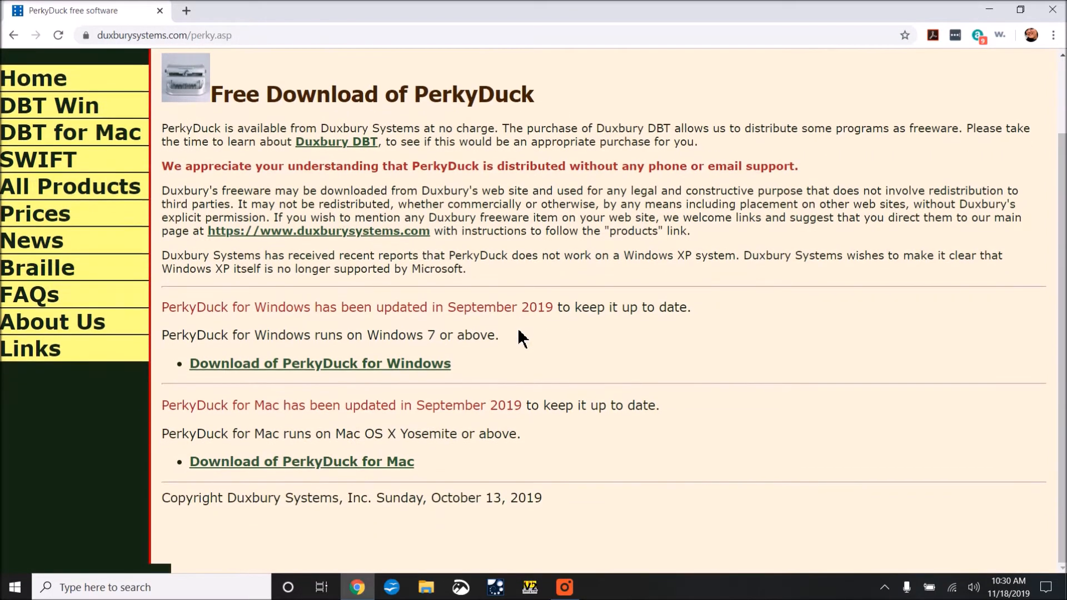
mouse_move(474, 330)
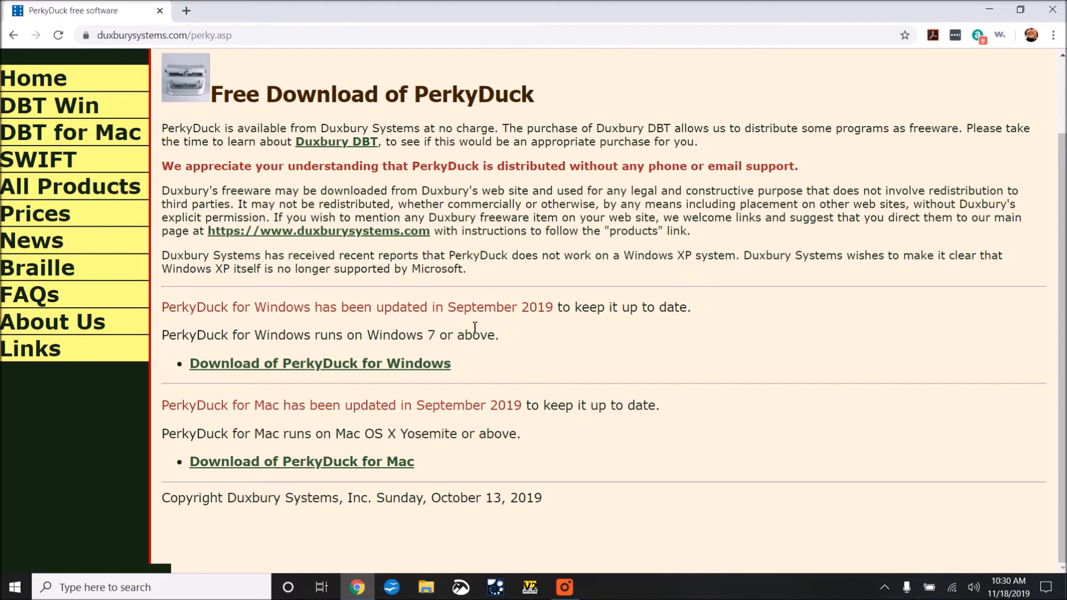
mouse_move(481, 311)
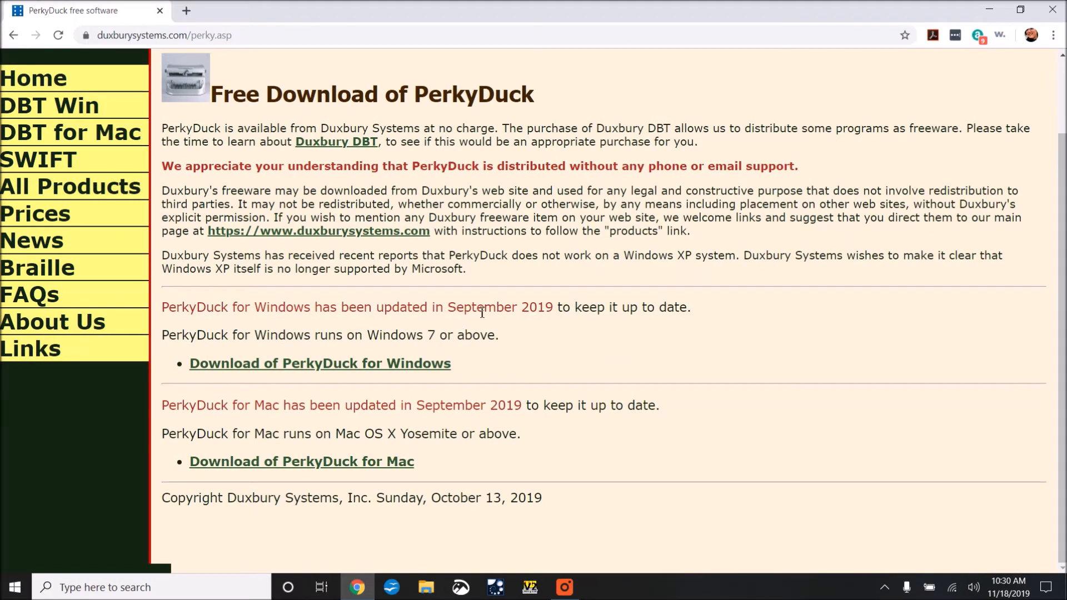
mouse_move(437, 368)
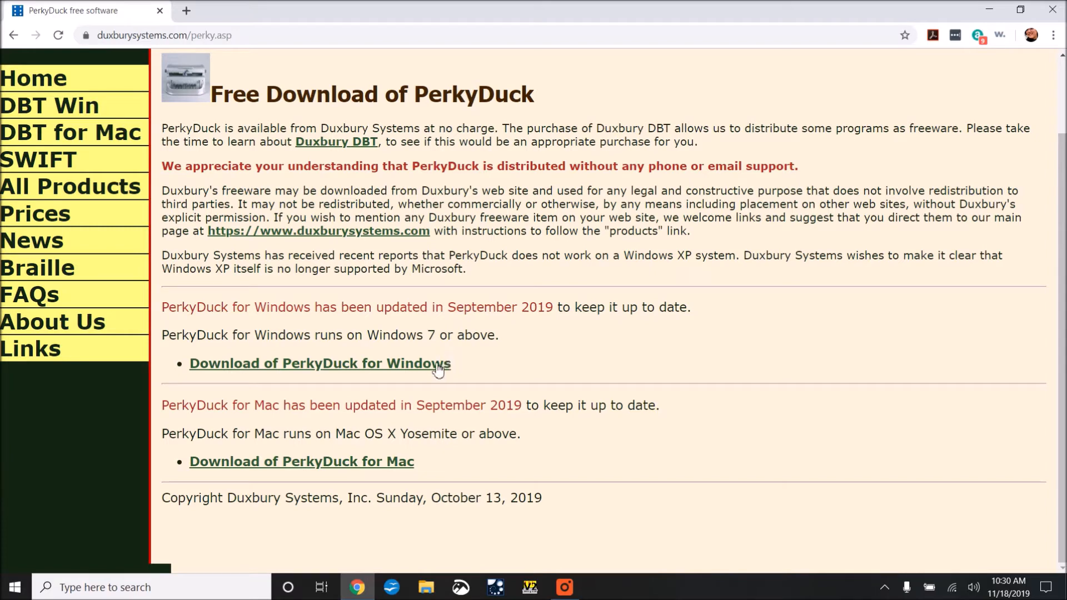
mouse_move(385, 421)
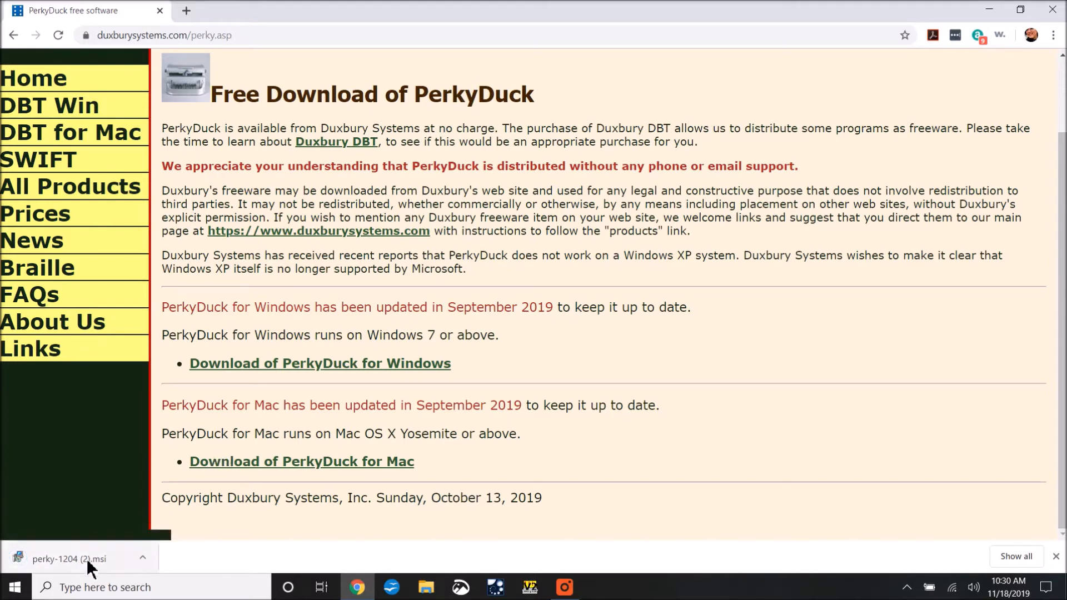
click(68, 559)
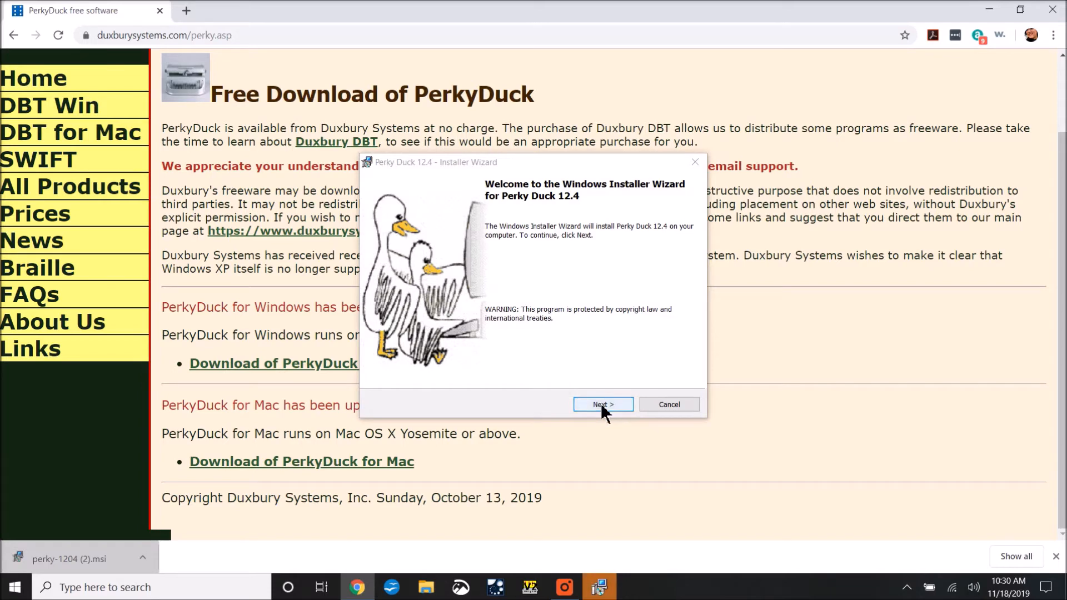
Accept the license terms, keep the Typical setup, and start installing Perky Duck 12.4.
click(602, 404)
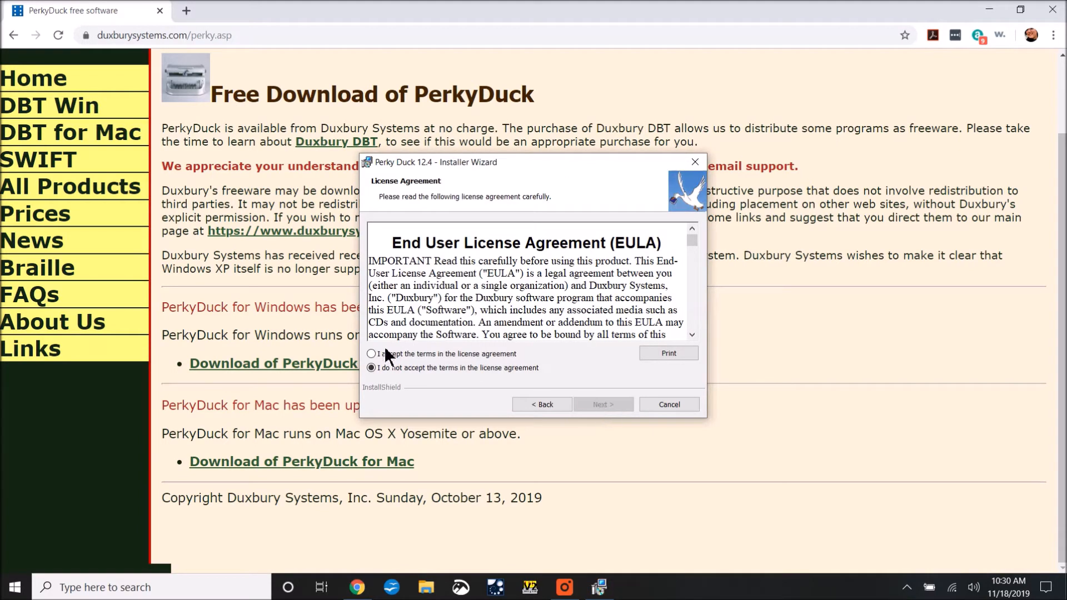
click(372, 354)
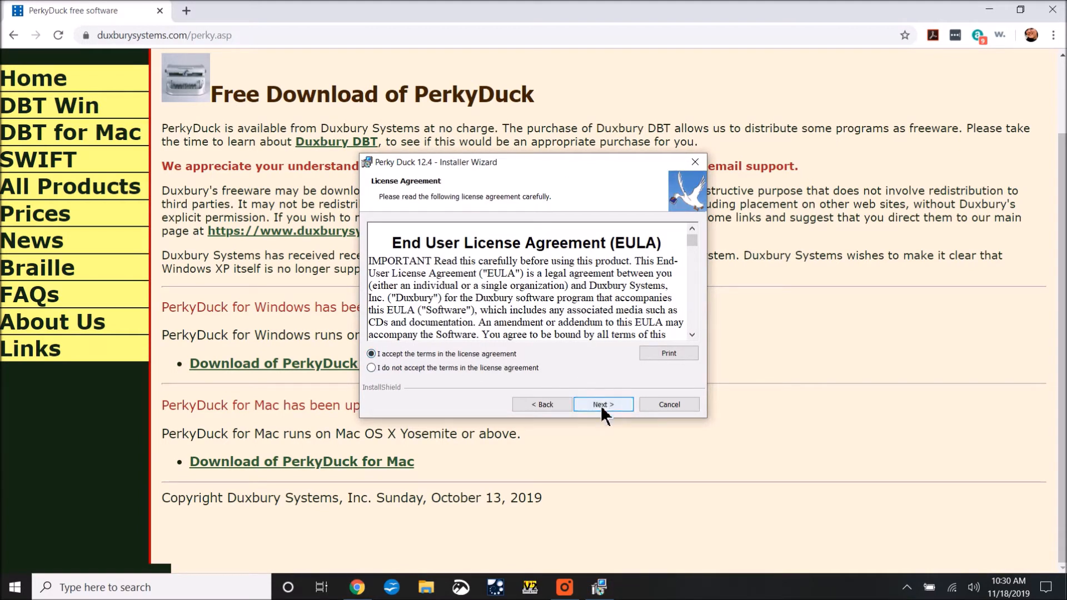
click(603, 404)
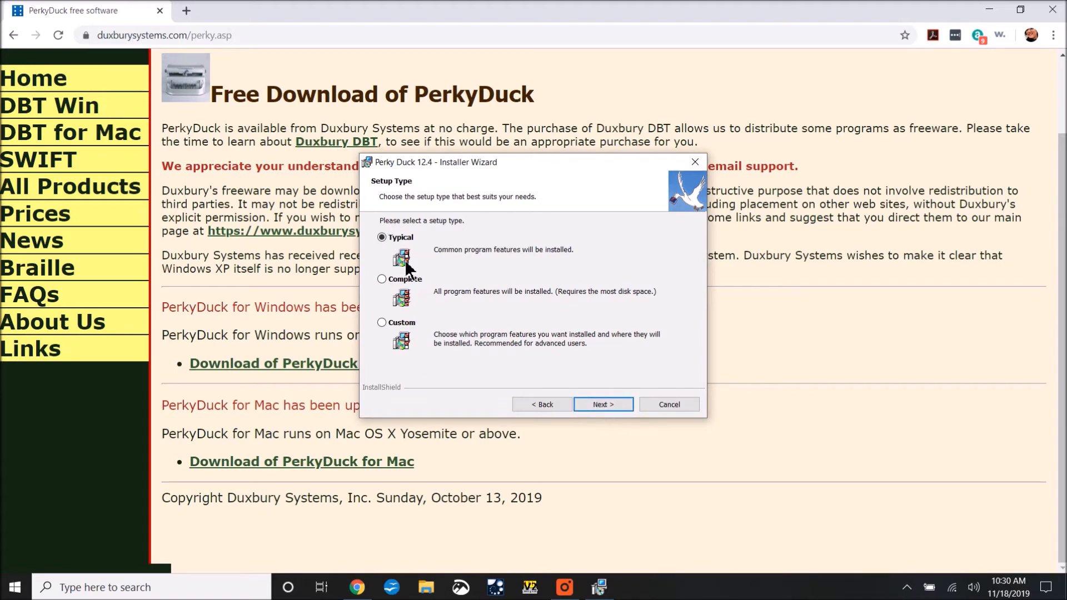
click(601, 404)
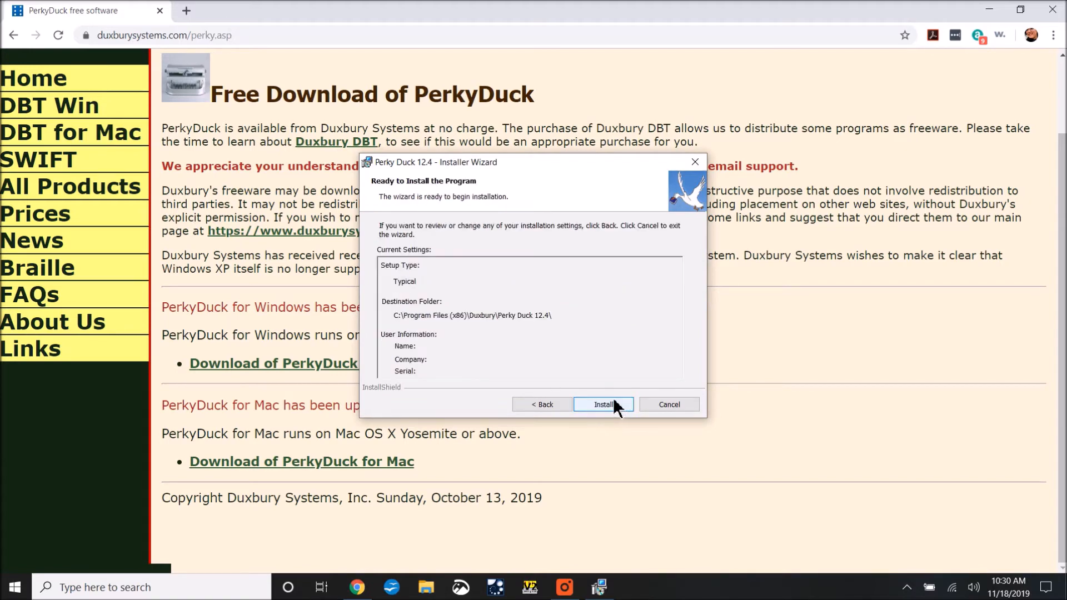
click(603, 404)
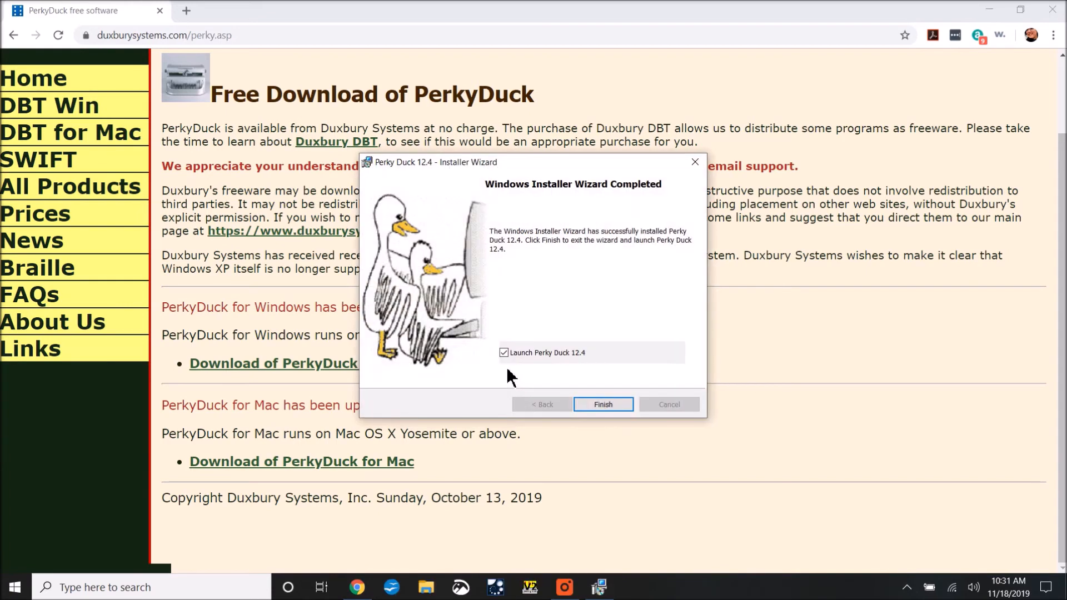
mouse_move(518, 375)
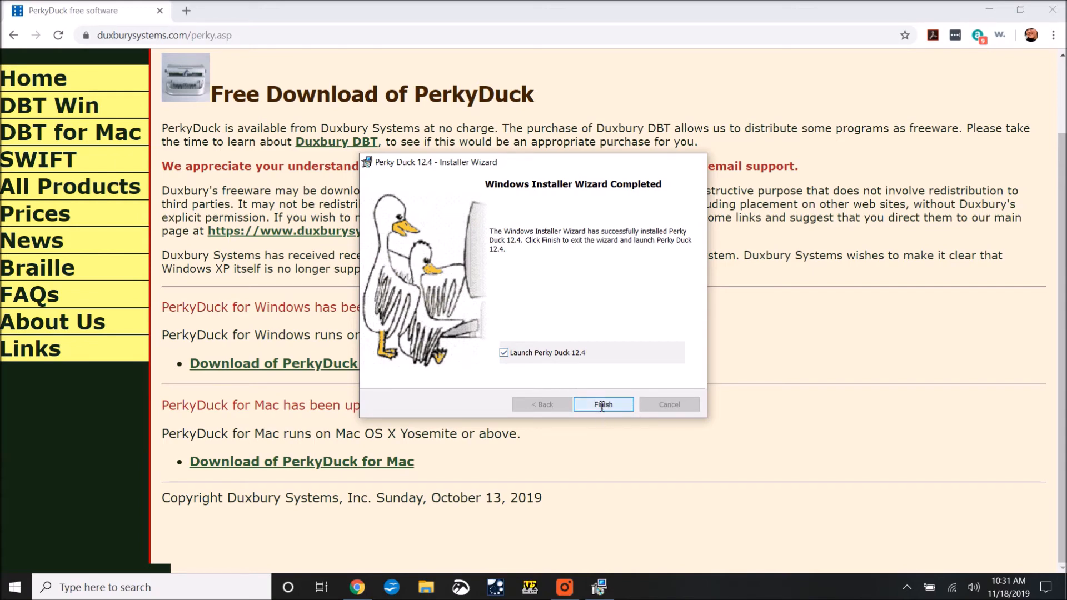
Finish the installer wizard with 'Launch Perky Duck 12.4' left checked.
click(602, 404)
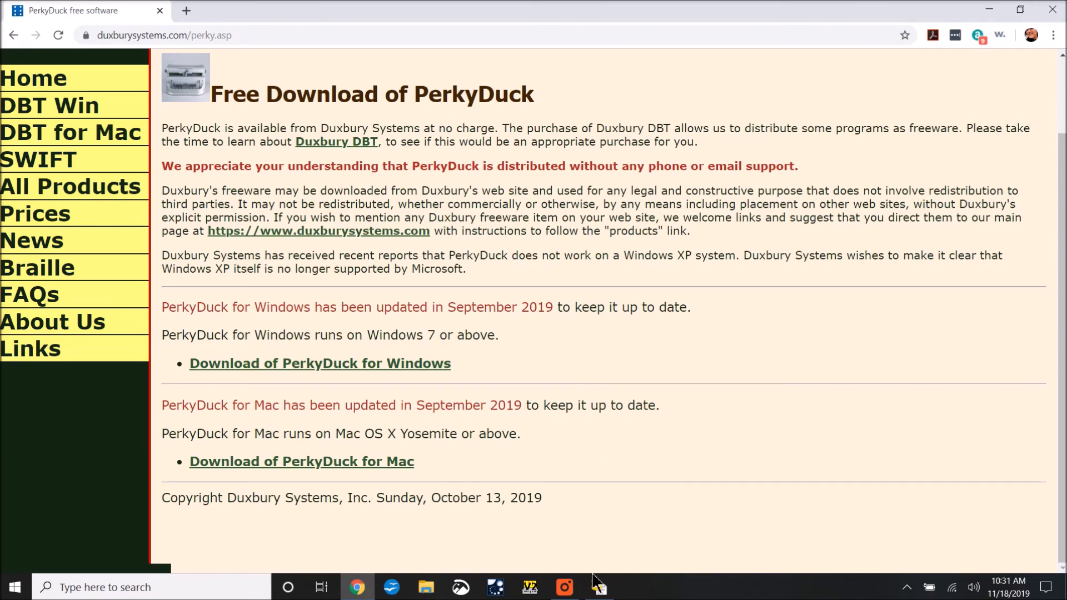
Bring the Perky Duck window forward from the taskbar, showing Untitled Braille Document 1.
click(598, 587)
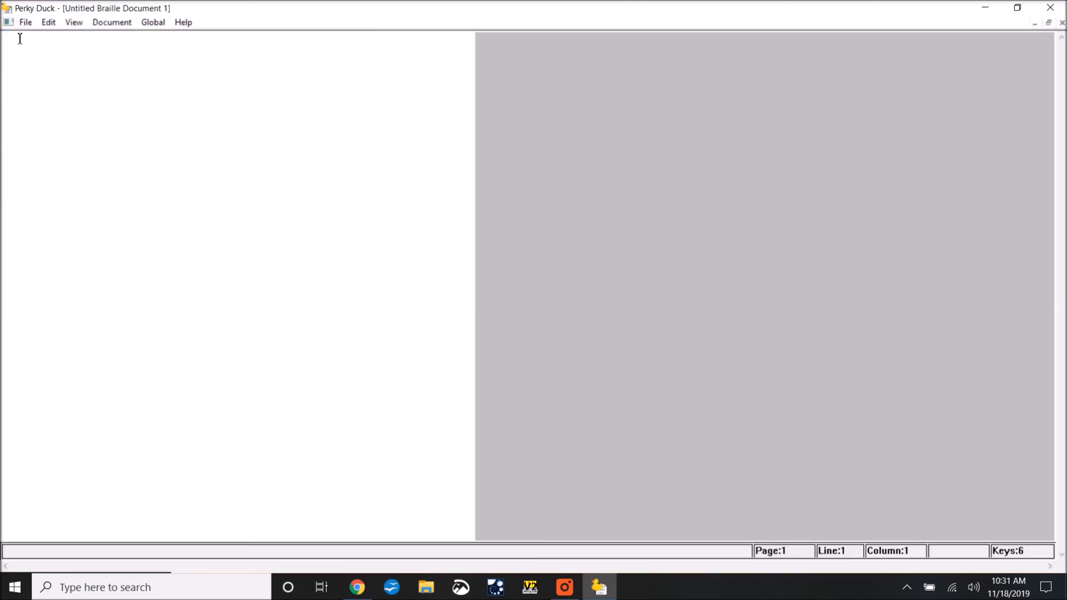